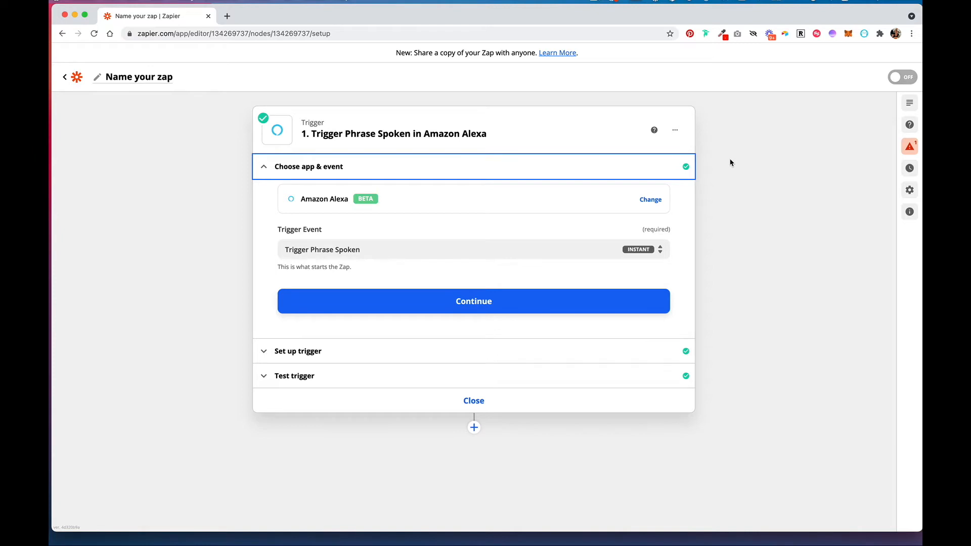
{"action": "mouse_move", "coordinate": [625, 190]}
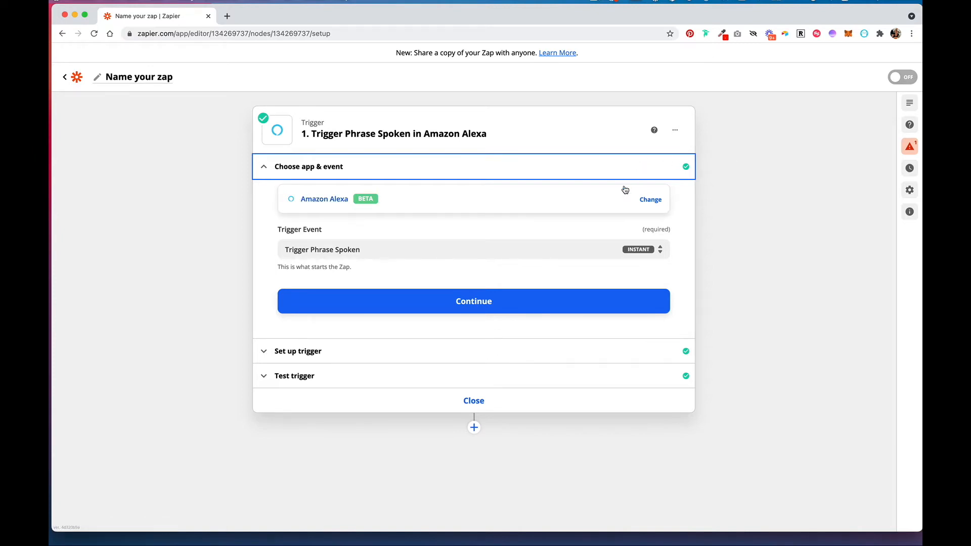
{"action": "mouse_move", "coordinate": [461, 263]}
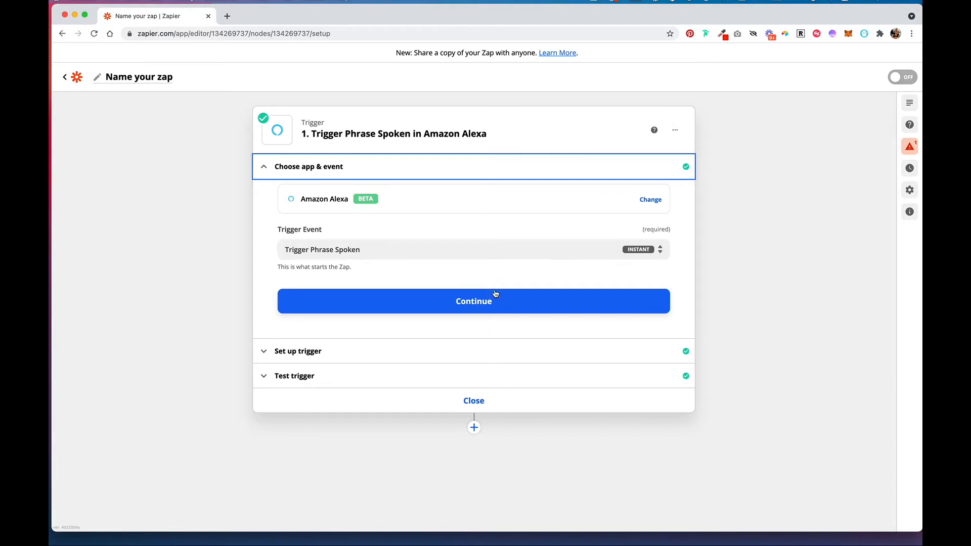
Keep the Alexa trigger phrase 'Add groceries to list' and prompt 'What do you want to add?' and continue.
{"action": "left_click", "coordinate": [473, 301]}
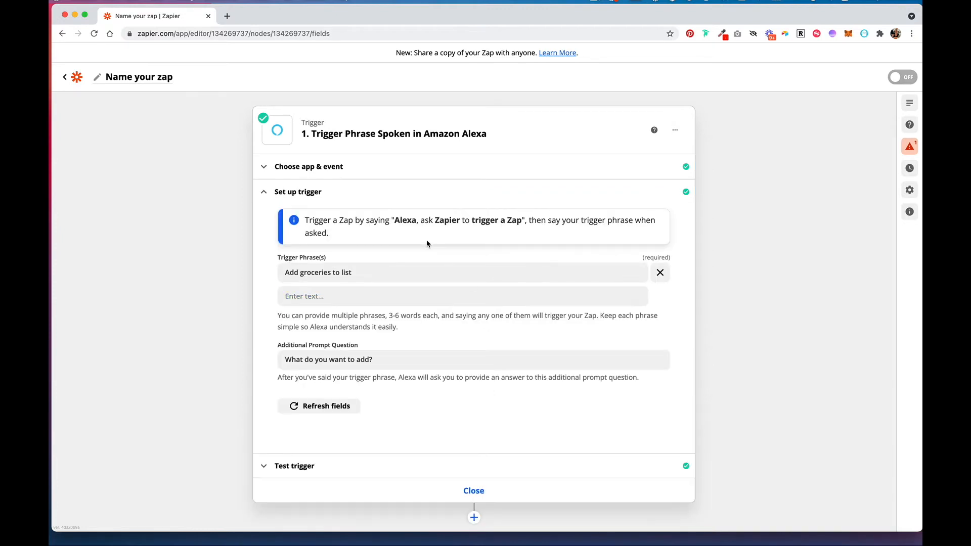
{"action": "mouse_move", "coordinate": [480, 240]}
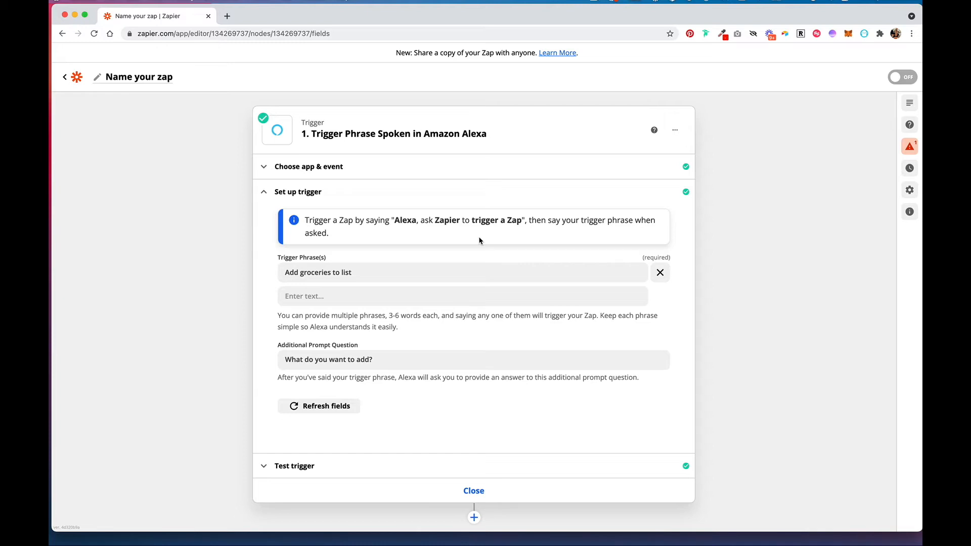
{"action": "mouse_move", "coordinate": [452, 269]}
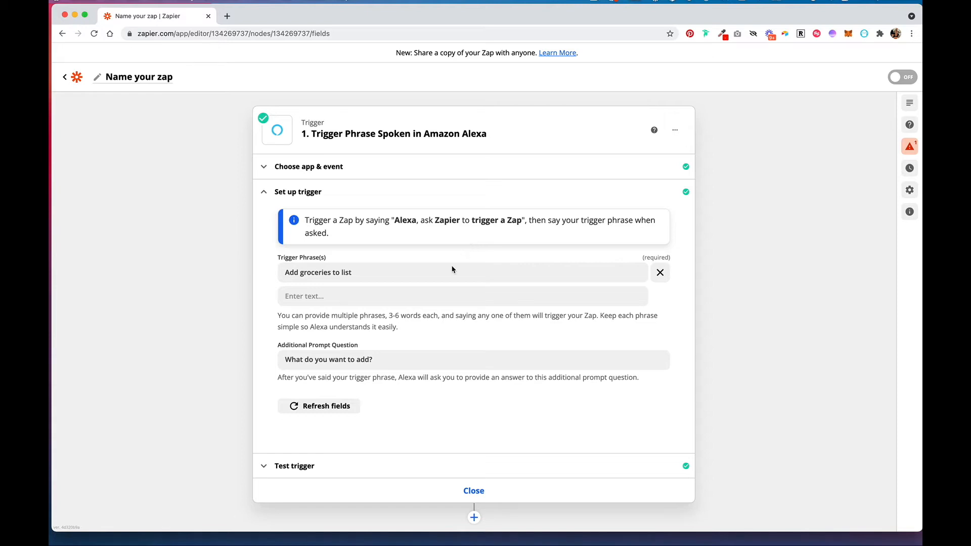
{"action": "left_click", "coordinate": [427, 272]}
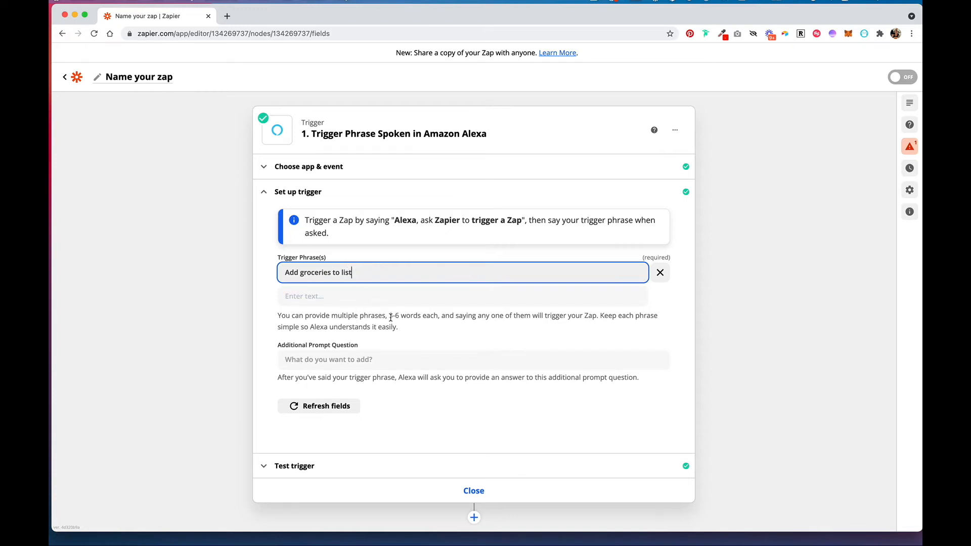
{"action": "mouse_move", "coordinate": [401, 264]}
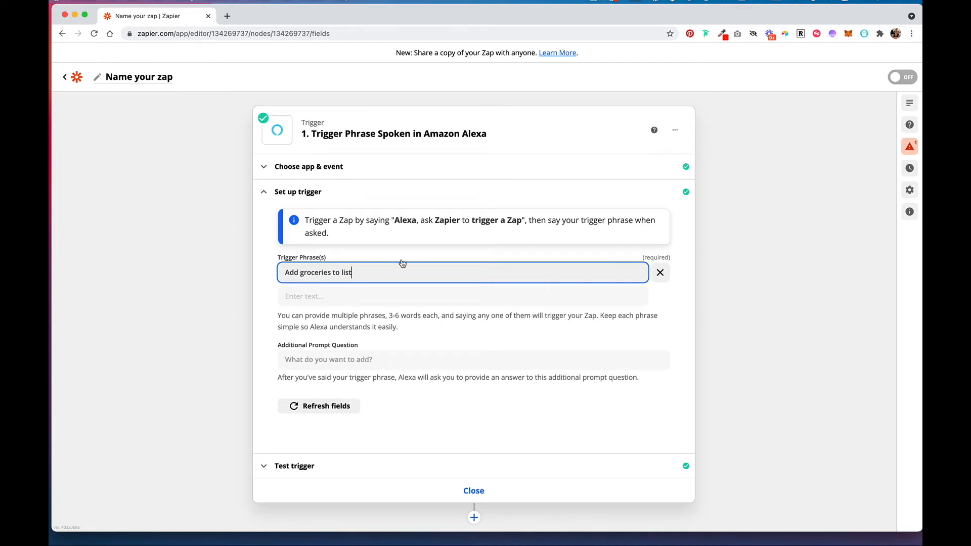
{"action": "mouse_move", "coordinate": [353, 275]}
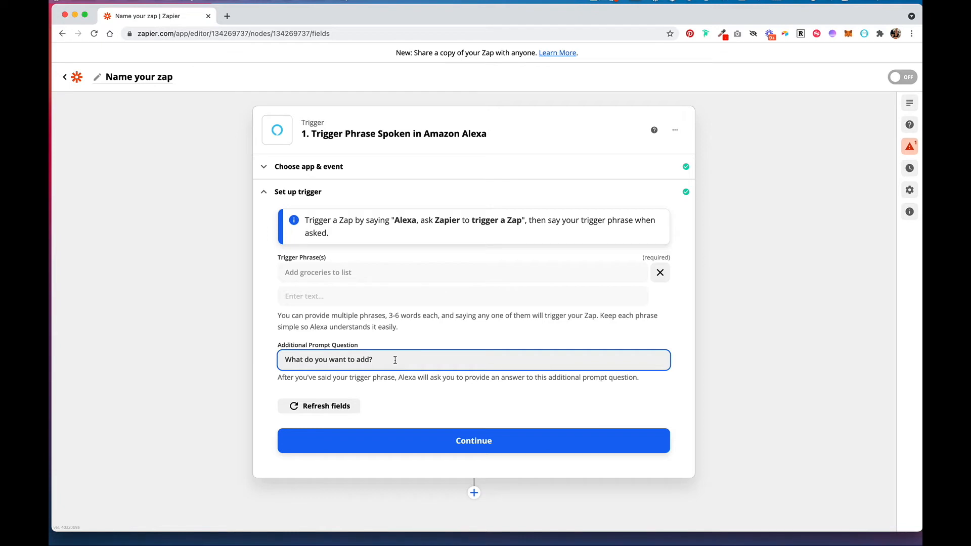
{"action": "left_click", "coordinate": [474, 440]}
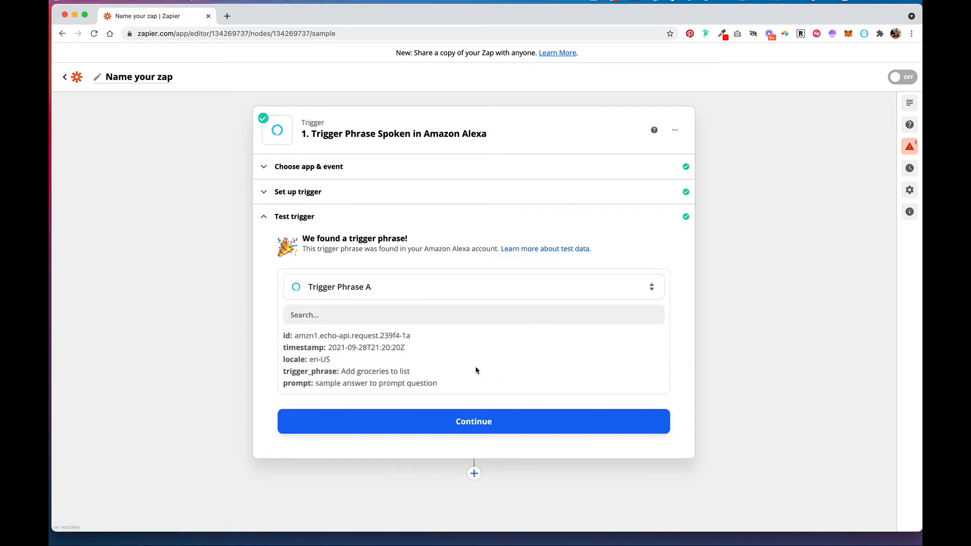
{"action": "mouse_move", "coordinate": [443, 381]}
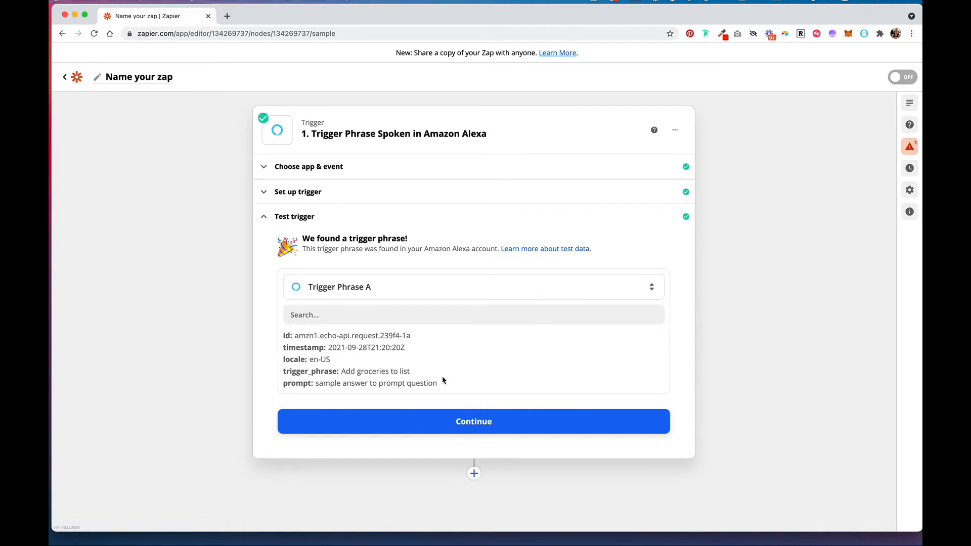
Accept the found Alexa sample data and continue to the action step.
{"action": "left_click", "coordinate": [474, 421]}
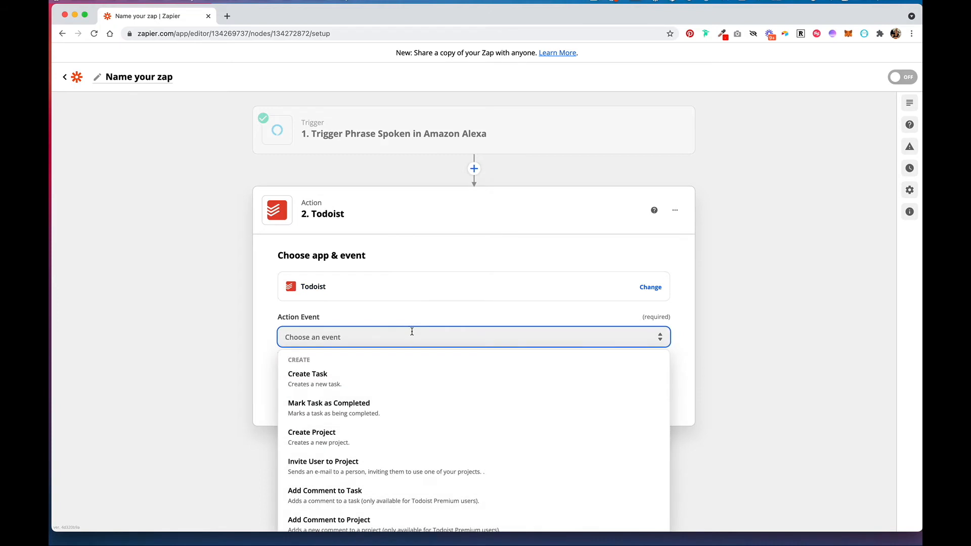
{"action": "mouse_move", "coordinate": [412, 351]}
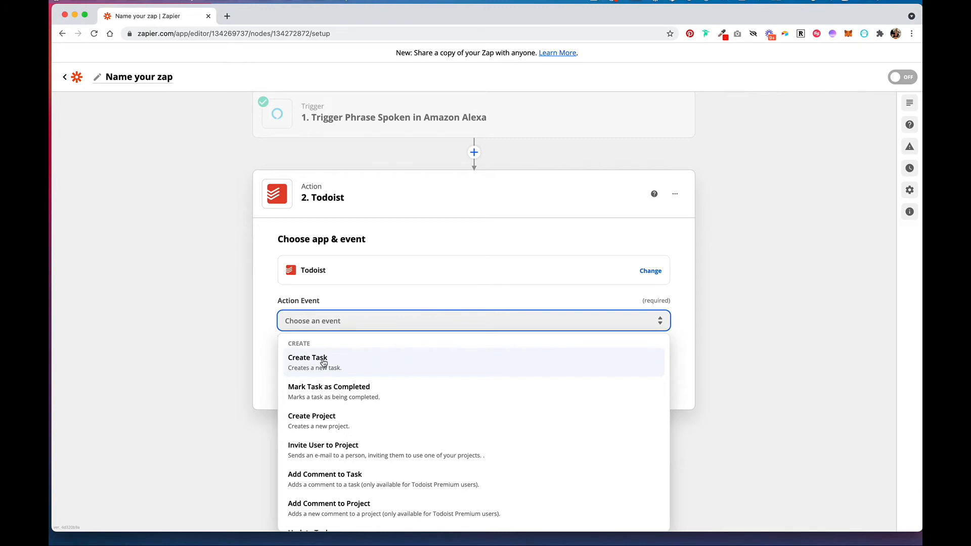
{"action": "mouse_move", "coordinate": [361, 364]}
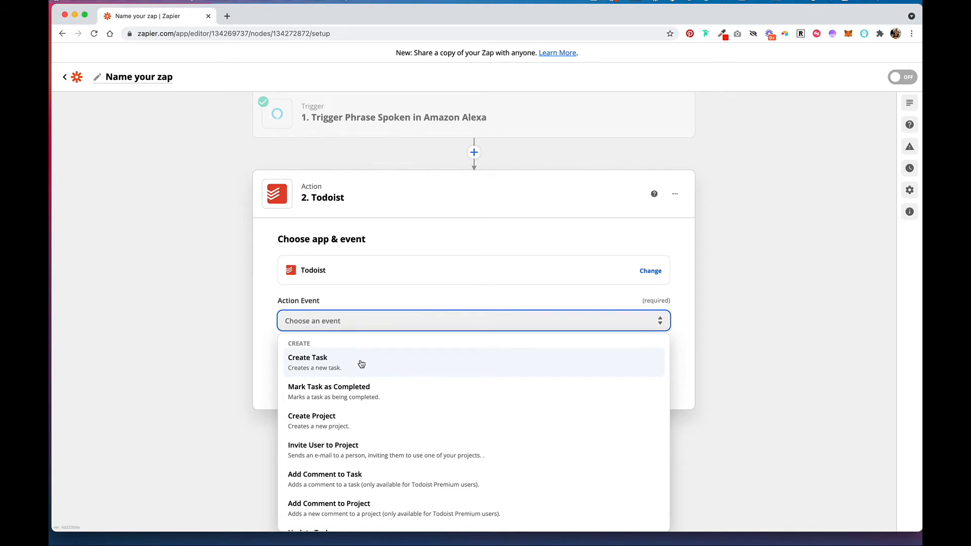
Make the Todoist event Create Task and connect the existing Todoist account.
{"action": "left_click", "coordinate": [308, 358]}
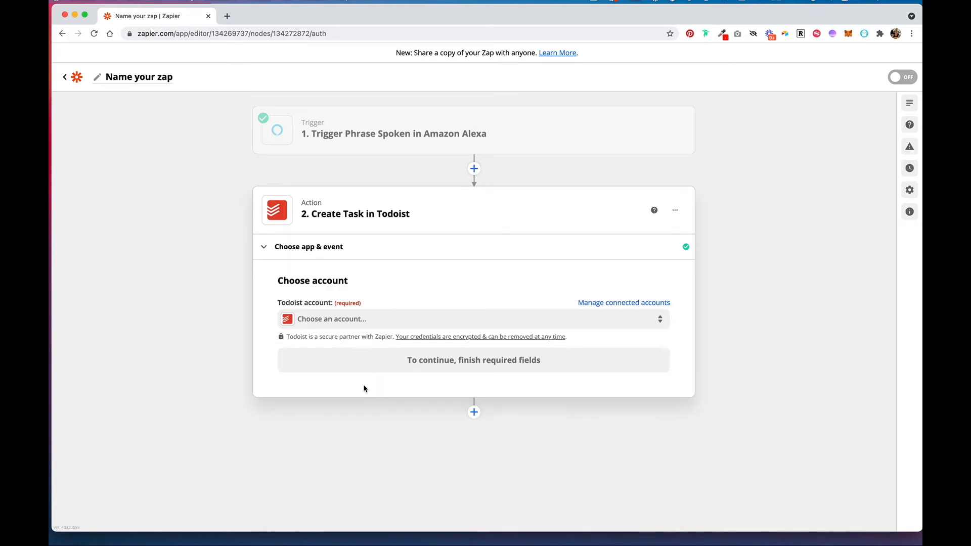
{"action": "left_click", "coordinate": [473, 318]}
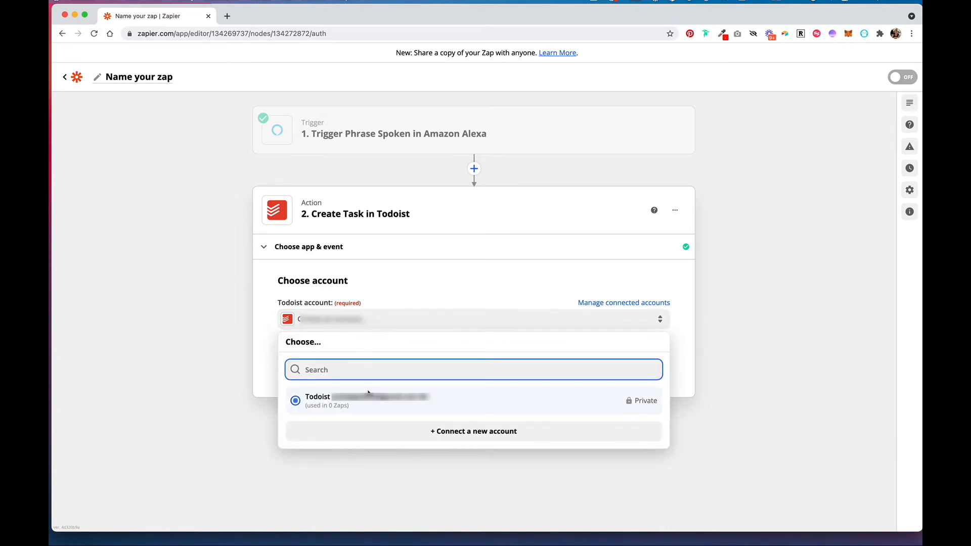
{"action": "left_click", "coordinate": [371, 400]}
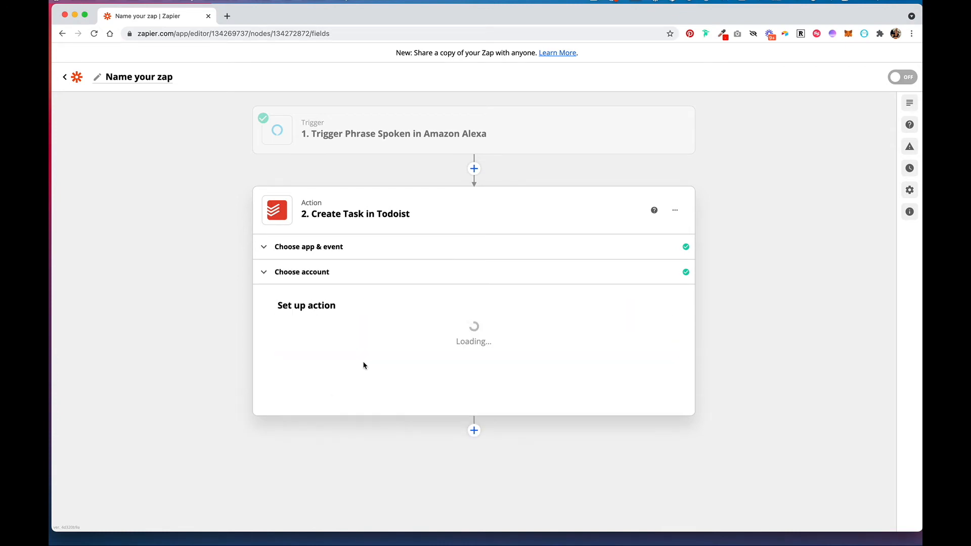
{"action": "scroll", "scroll_direction": "down", "scroll_amount": 3}
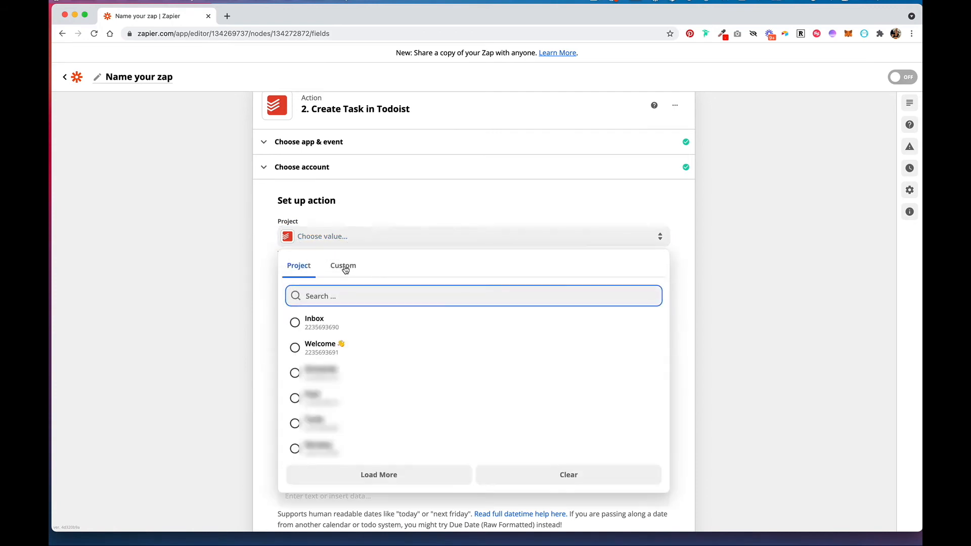
{"action": "left_click", "coordinate": [343, 266]}
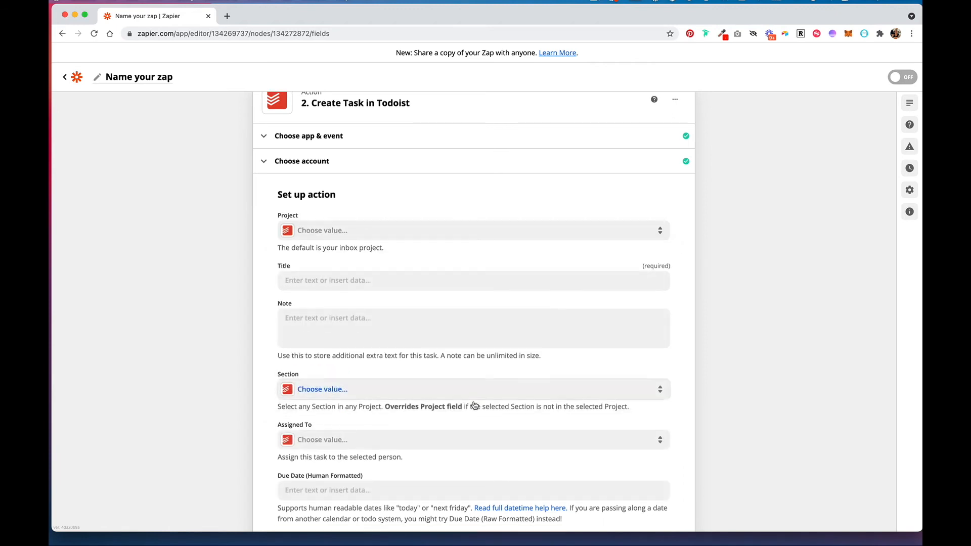
{"action": "scroll", "scroll_direction": "down", "scroll_amount": 3}
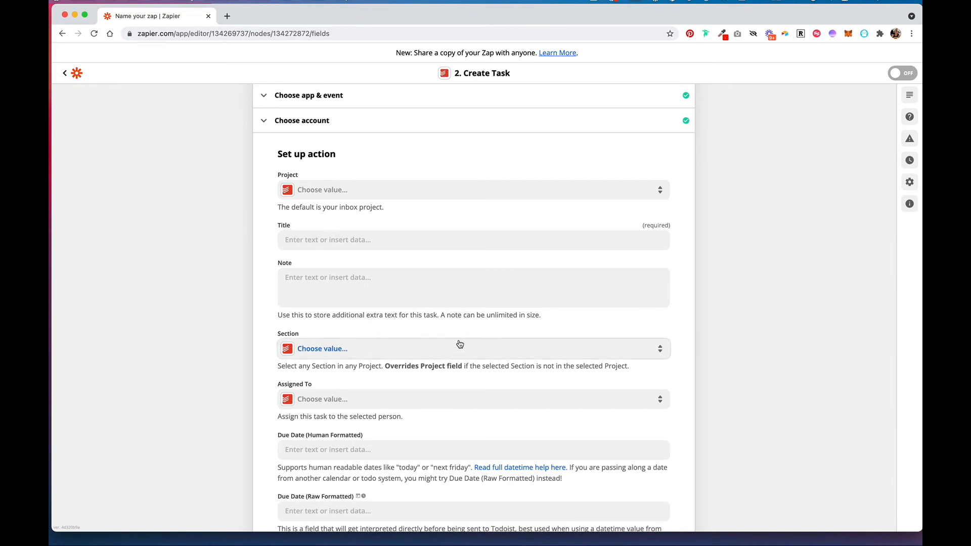
{"action": "mouse_move", "coordinate": [266, 188]}
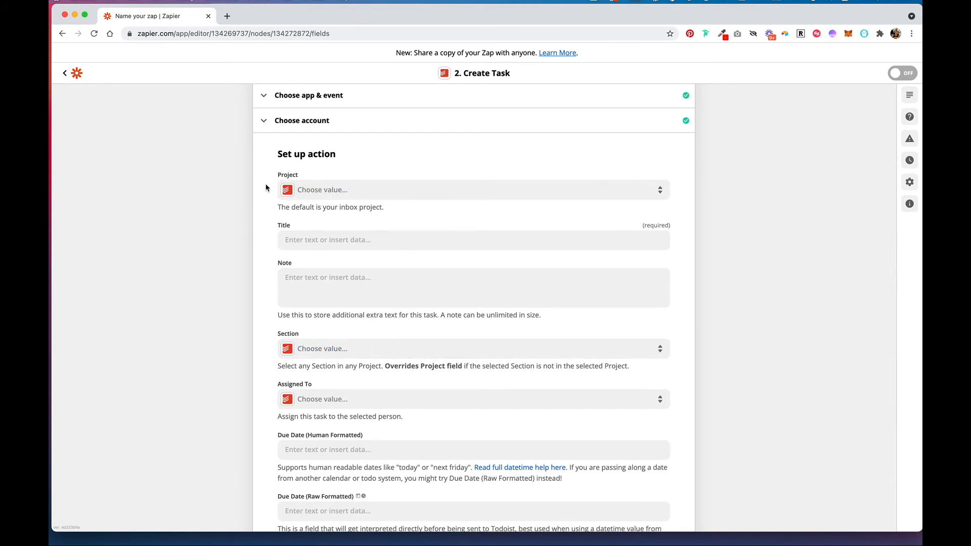
{"action": "mouse_move", "coordinate": [375, 216]}
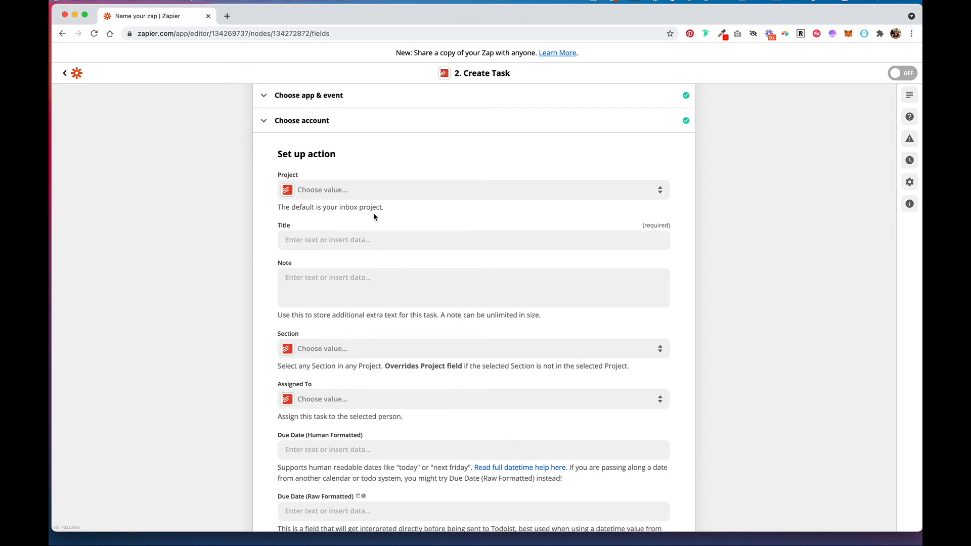
{"action": "mouse_move", "coordinate": [350, 189]}
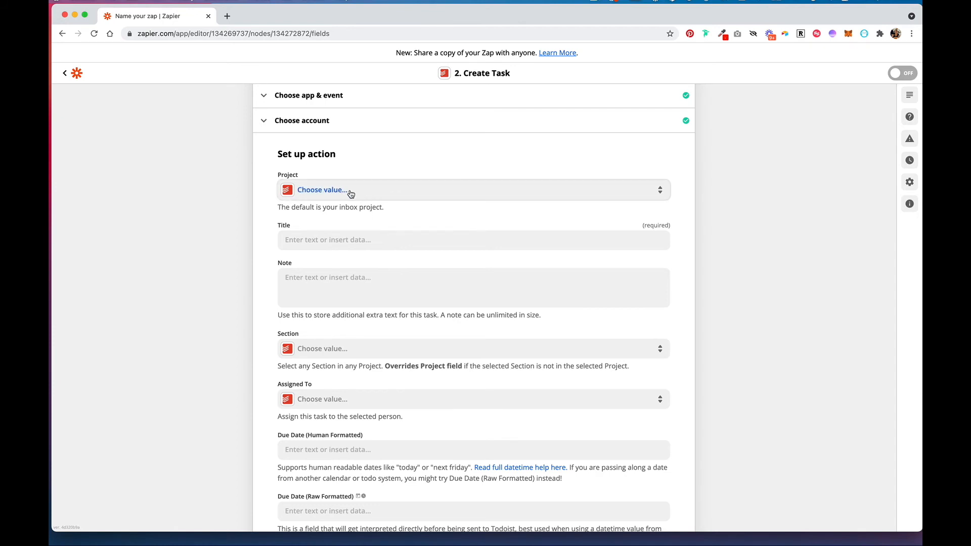
{"action": "mouse_move", "coordinate": [373, 195]}
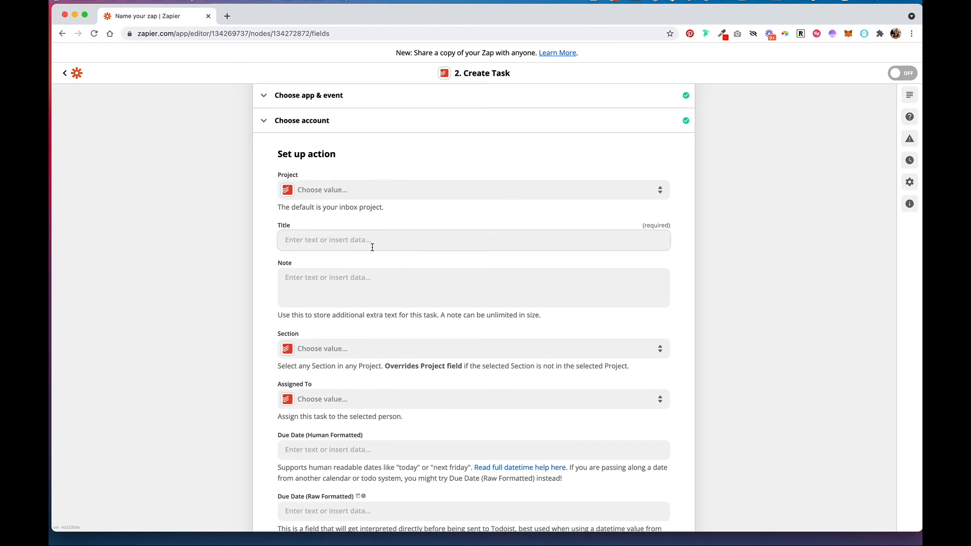
Fill the task title with Alexa's 'What do you want to add?' answer from step 1.
{"action": "left_click", "coordinate": [472, 239]}
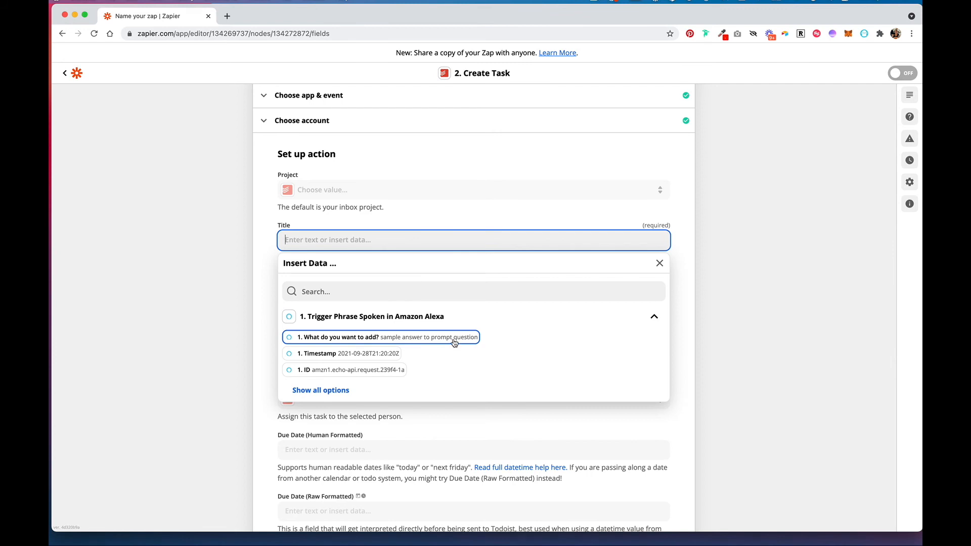
{"action": "left_click", "coordinate": [380, 337]}
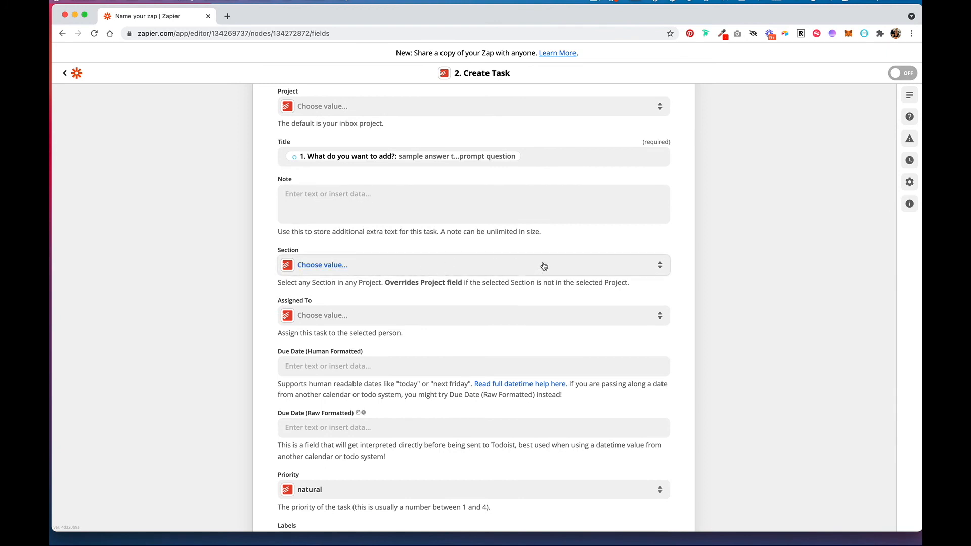
Set the task section to Groceries and continue to testing the action.
{"action": "left_click", "coordinate": [472, 264]}
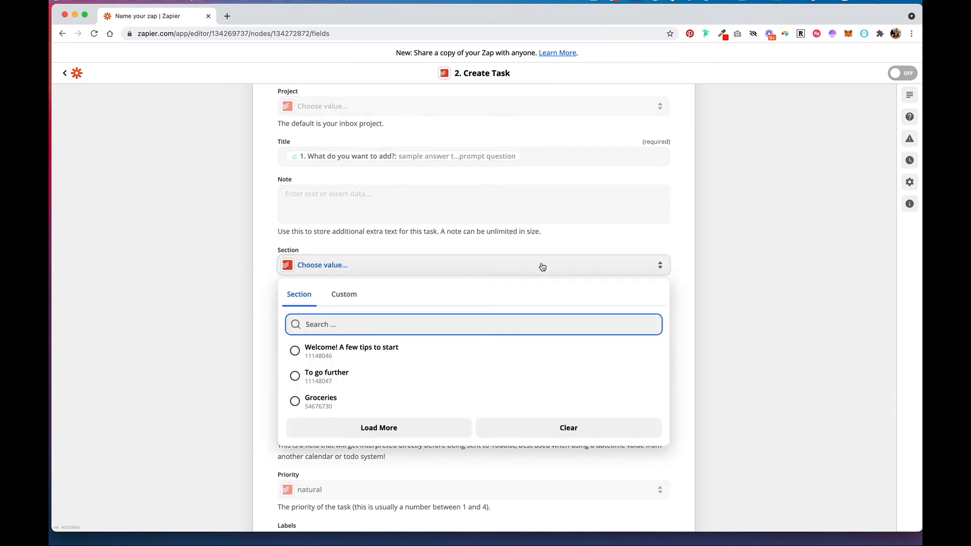
{"action": "left_click", "coordinate": [321, 401]}
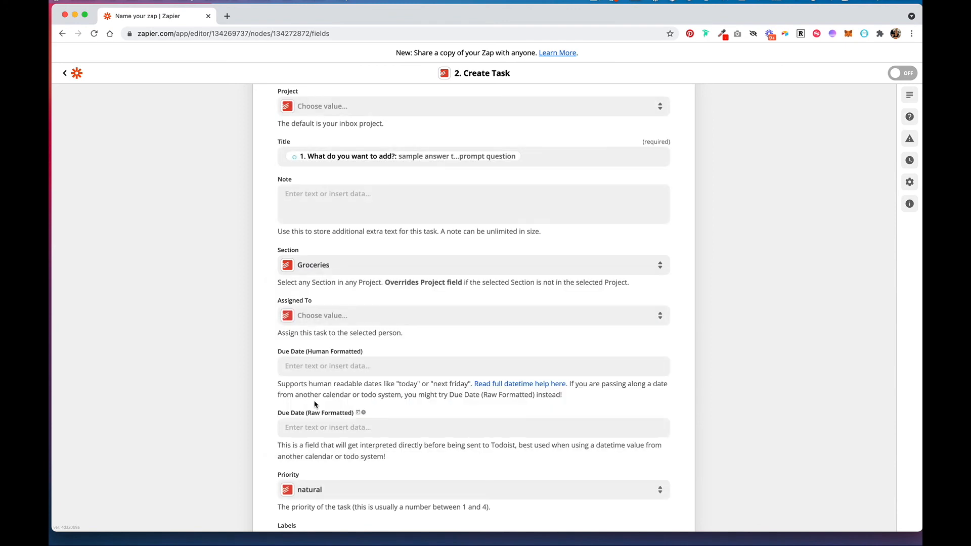
{"action": "scroll", "scroll_direction": "down", "scroll_amount": 3}
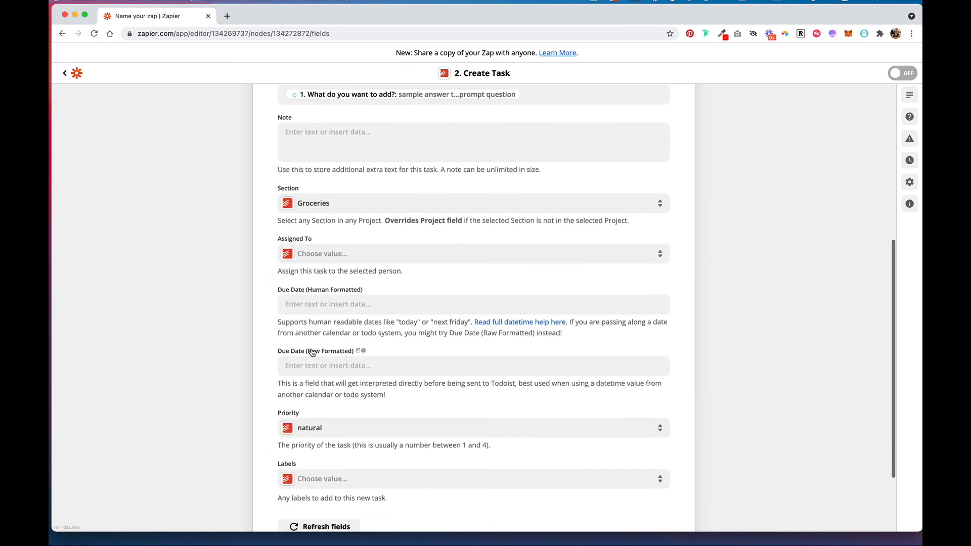
{"action": "scroll", "scroll_direction": "down", "scroll_amount": 3}
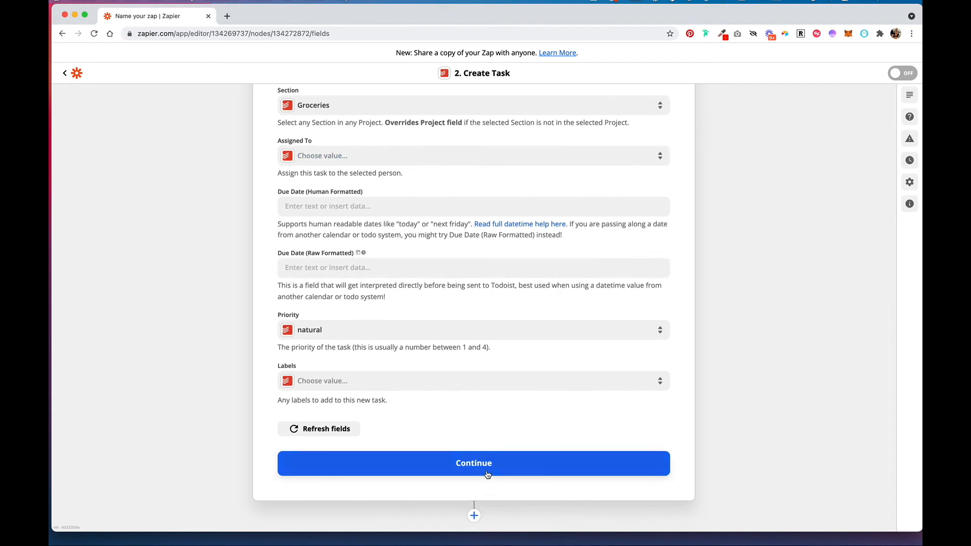
{"action": "left_click", "coordinate": [474, 462]}
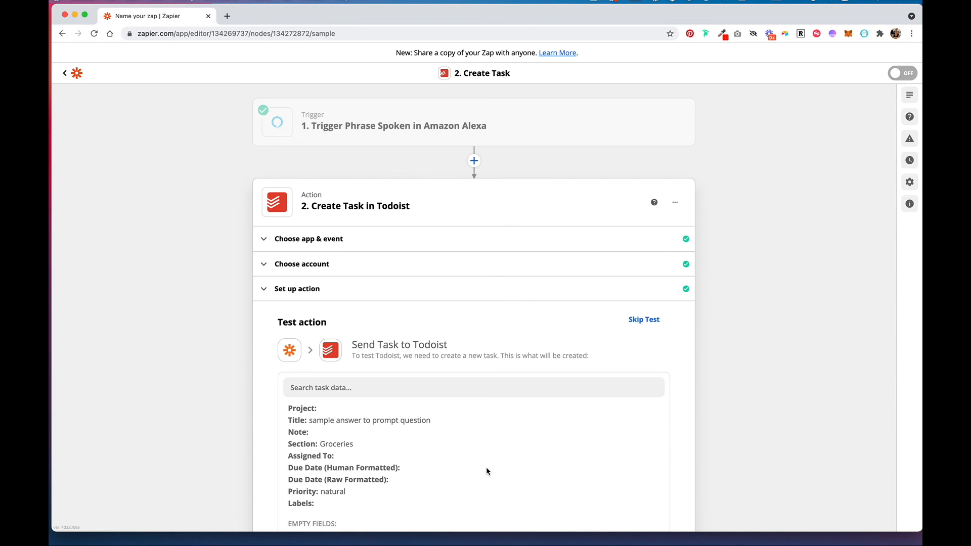